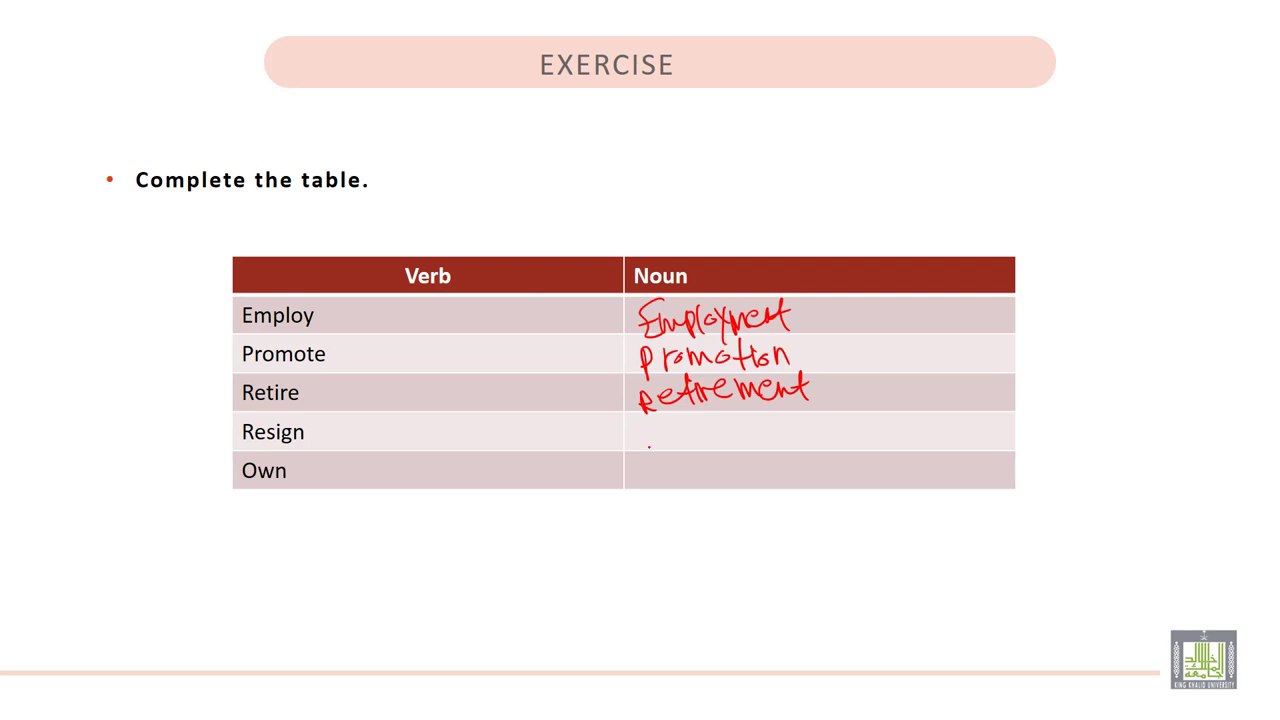
type("Resignati")
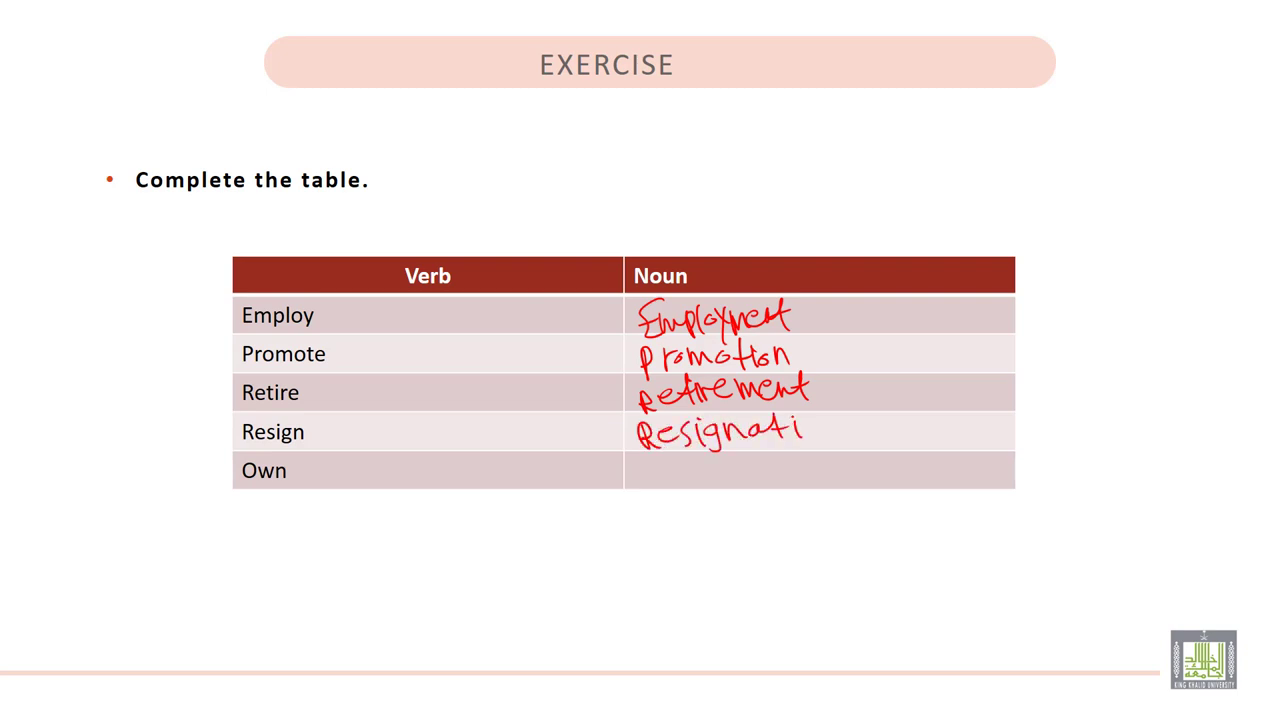